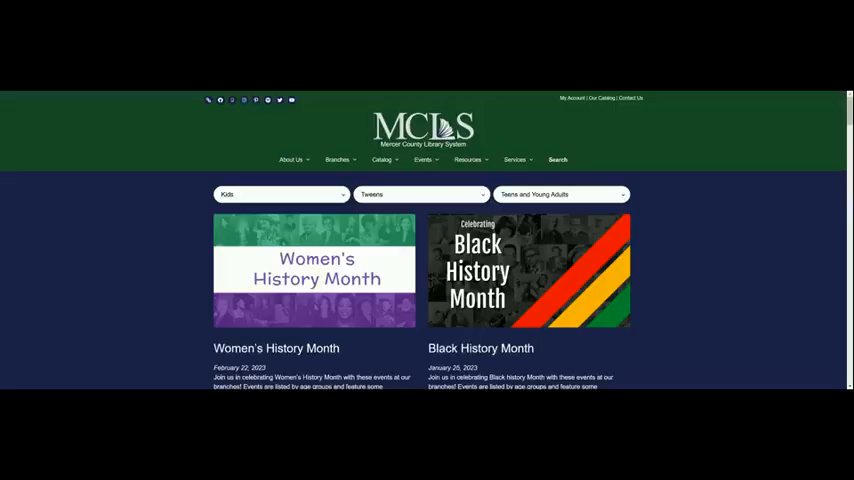
mouse_move(75, 92)
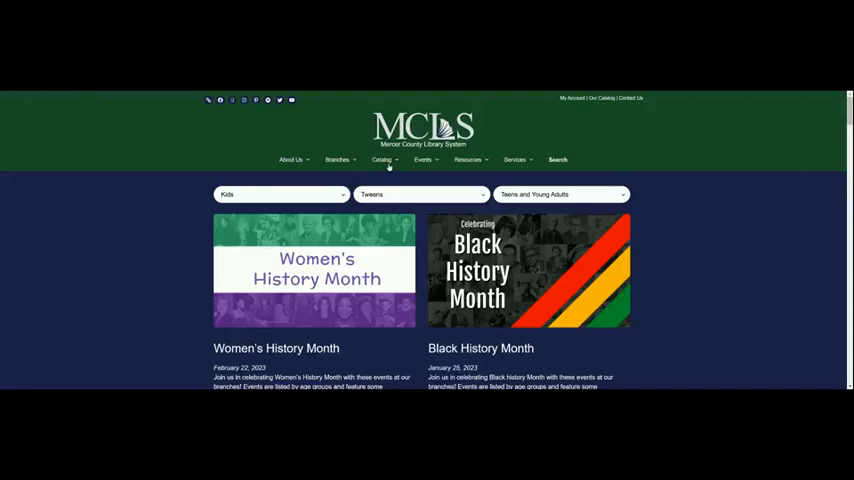
mouse_move(390, 165)
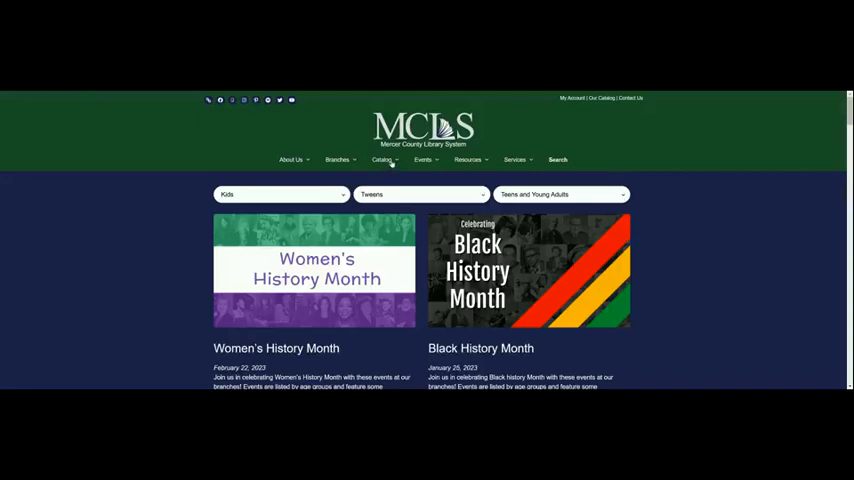
Open the MCLS online catalog from the website's top menu.
click(382, 159)
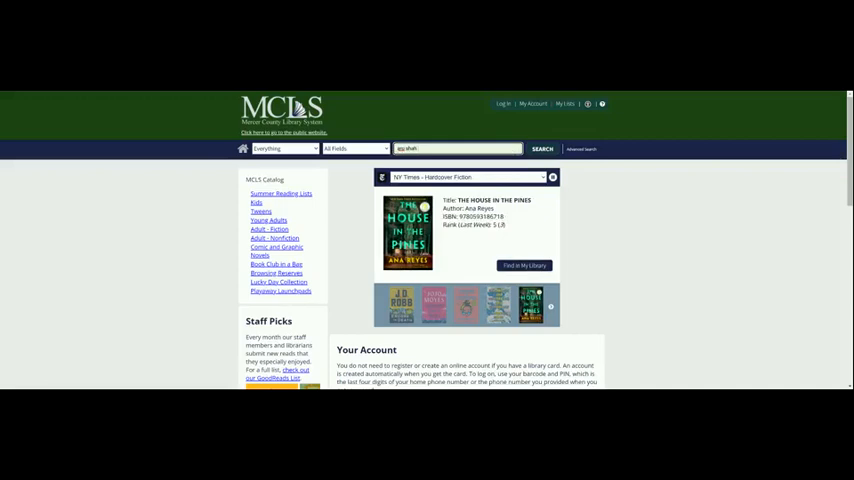
Search the catalog for 'aru shah and the end' and scroll to the Books-format record.
text(and the end of time)
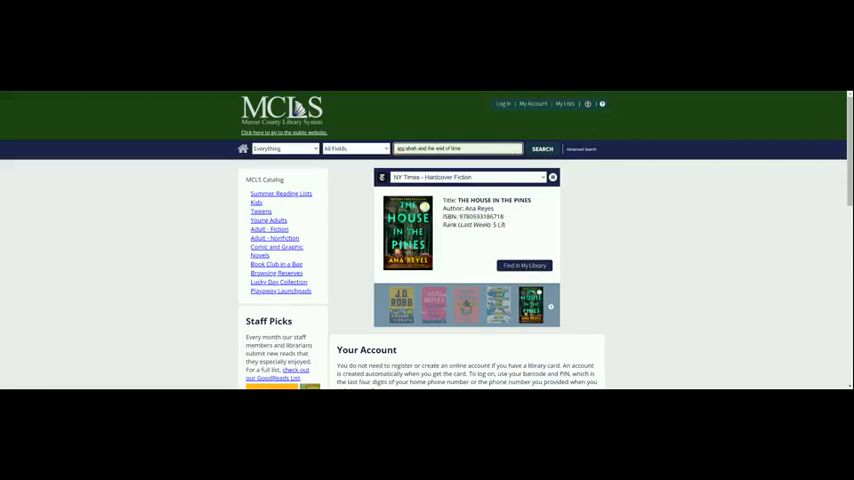
click(541, 149)
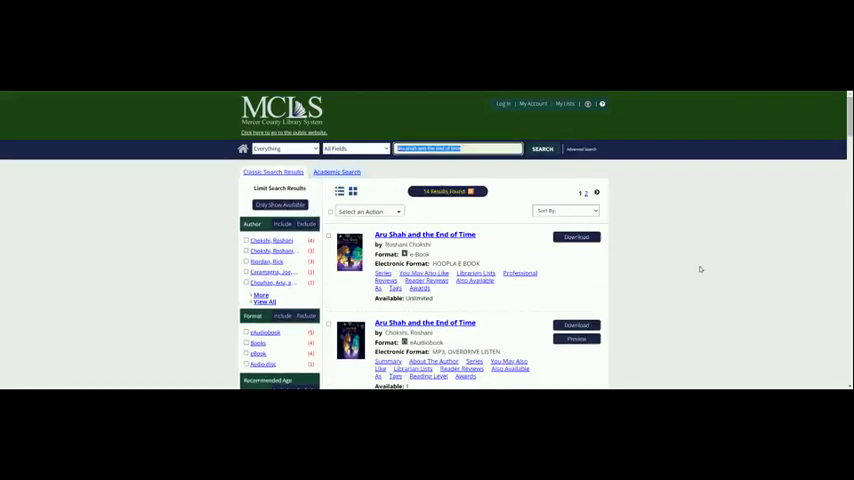
scroll(down, 3)
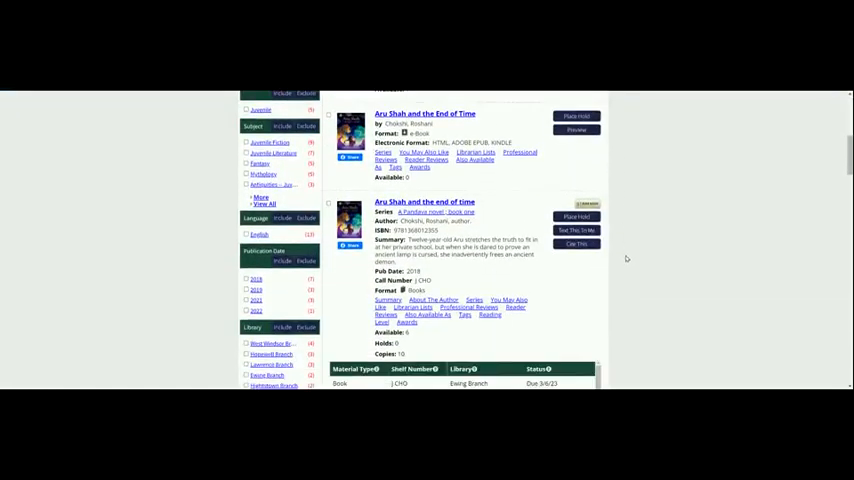
scroll(down, 3)
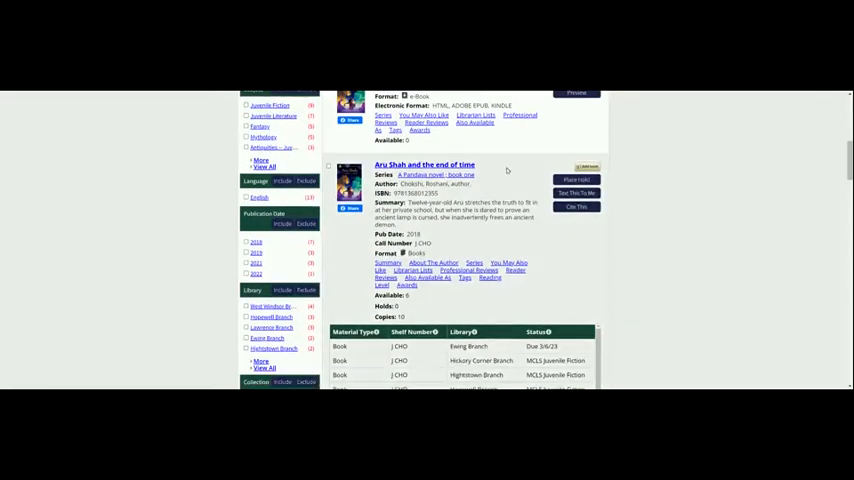
scroll(down, 3)
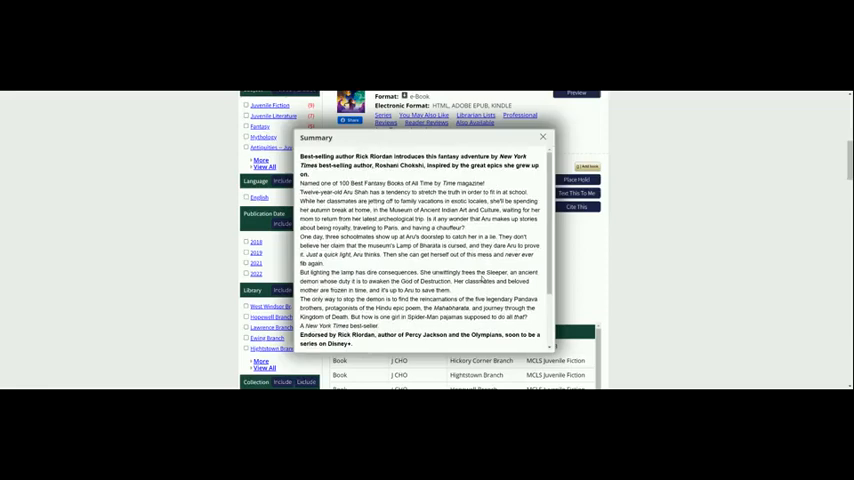
mouse_move(543, 263)
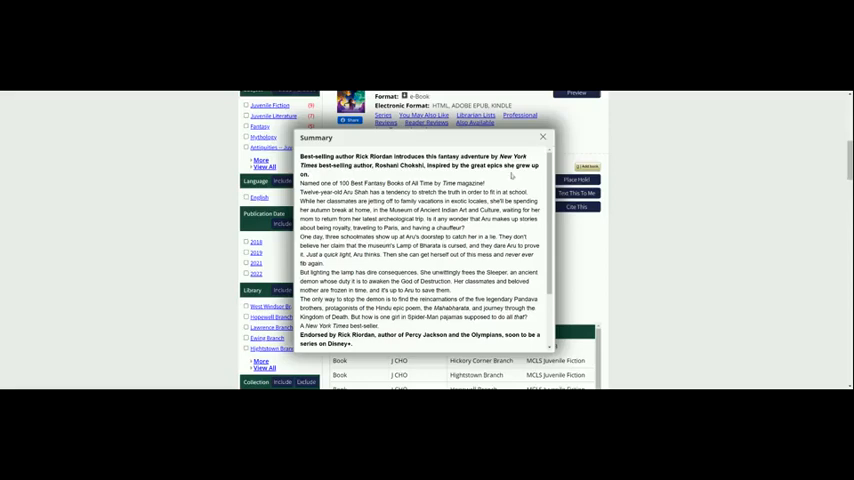
click(543, 137)
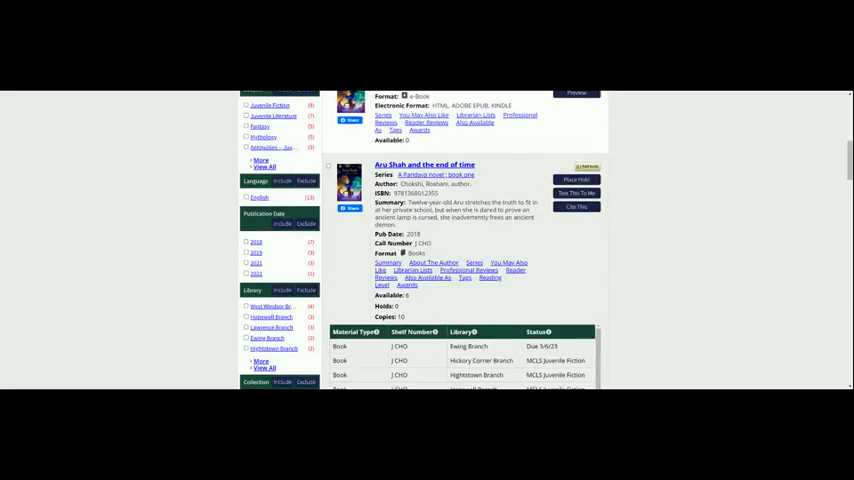
Open About The Author for Roshani Chokshi and scroll through her biography and books.
click(435, 263)
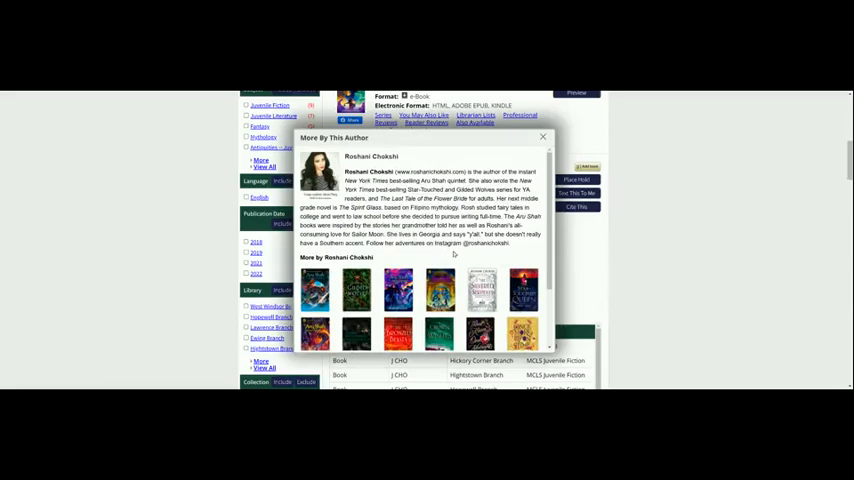
scroll(down, 3)
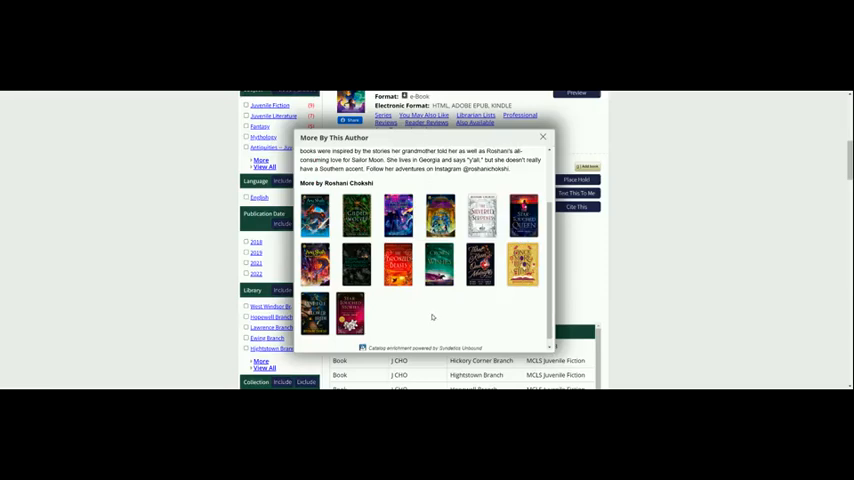
mouse_move(389, 319)
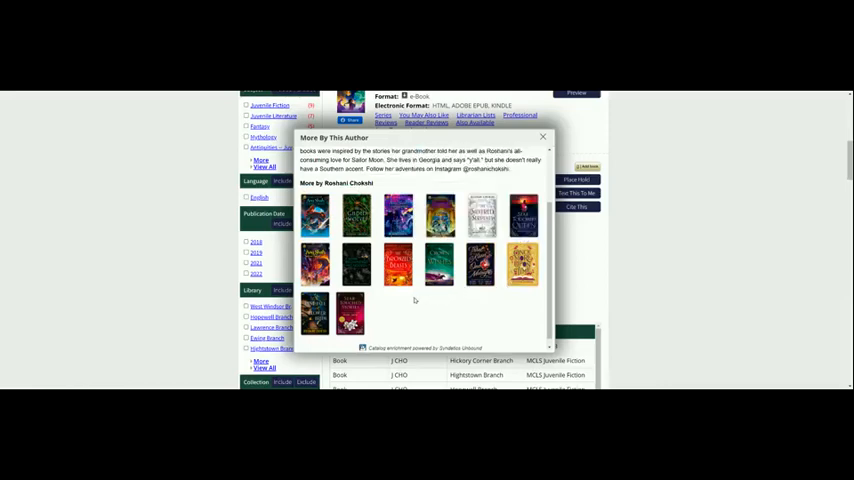
mouse_move(403, 302)
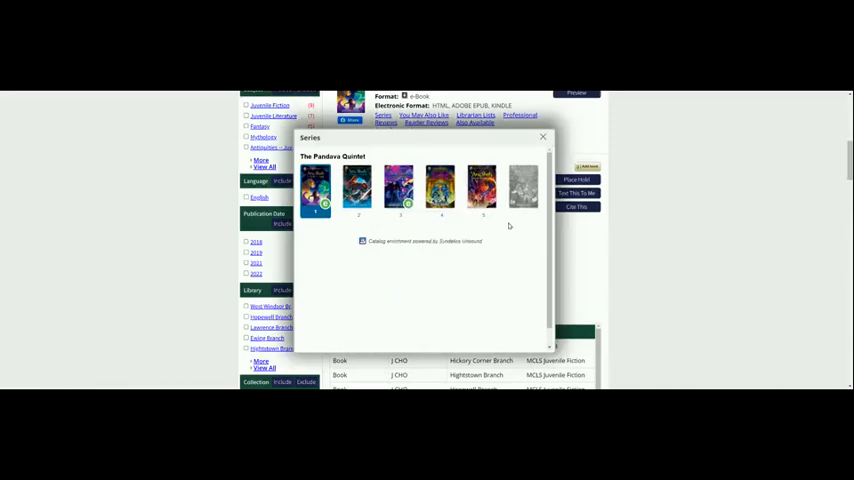
Close The Pandava Quintet series popup to return to the print book record.
click(315, 188)
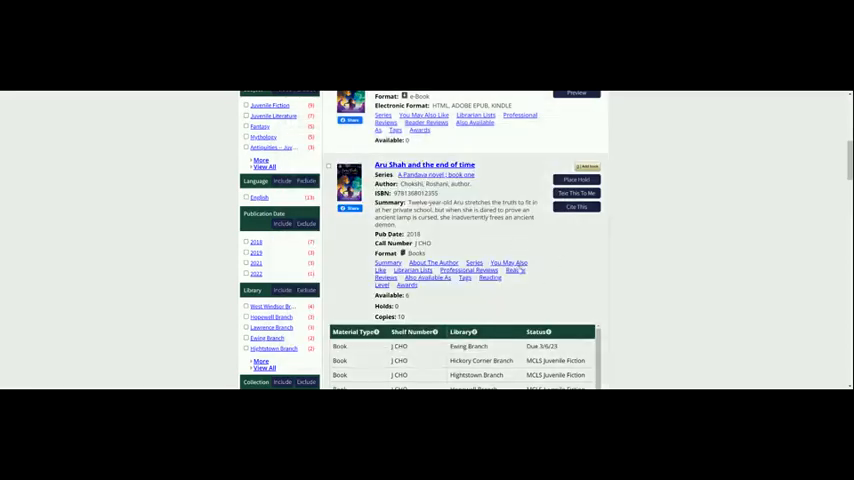
Show You May Also Like recommendations and expand Top Picks with See More.
scroll(down, 3)
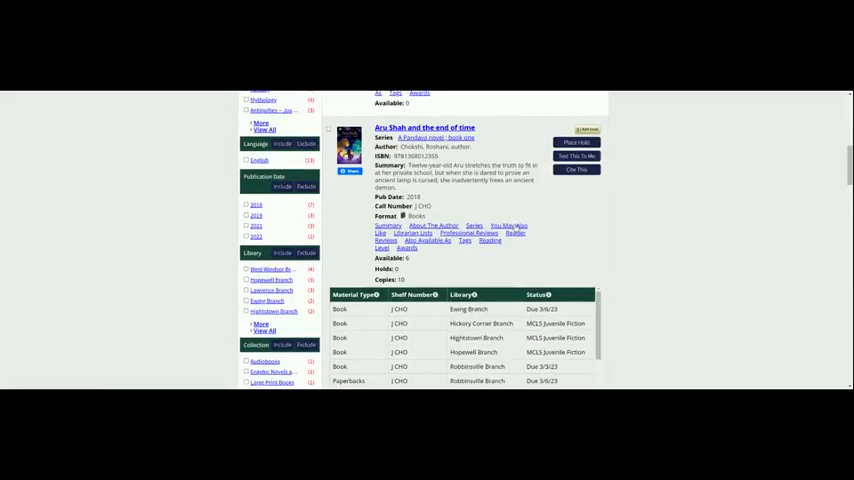
click(508, 225)
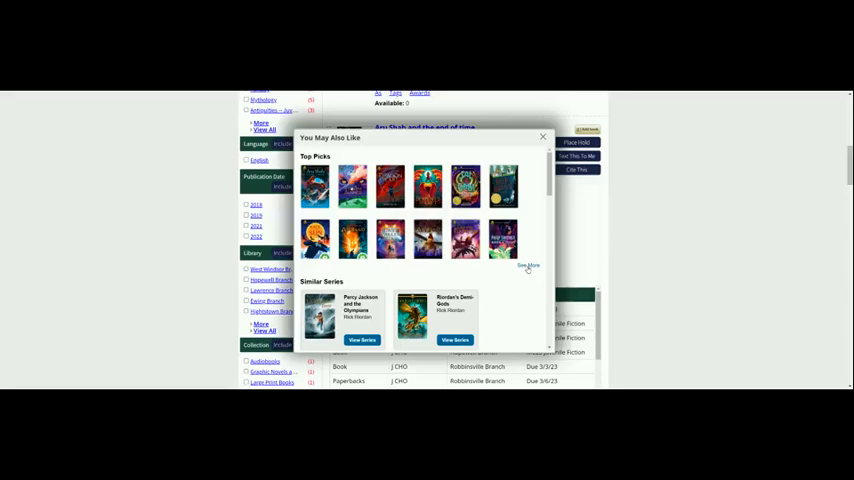
click(528, 265)
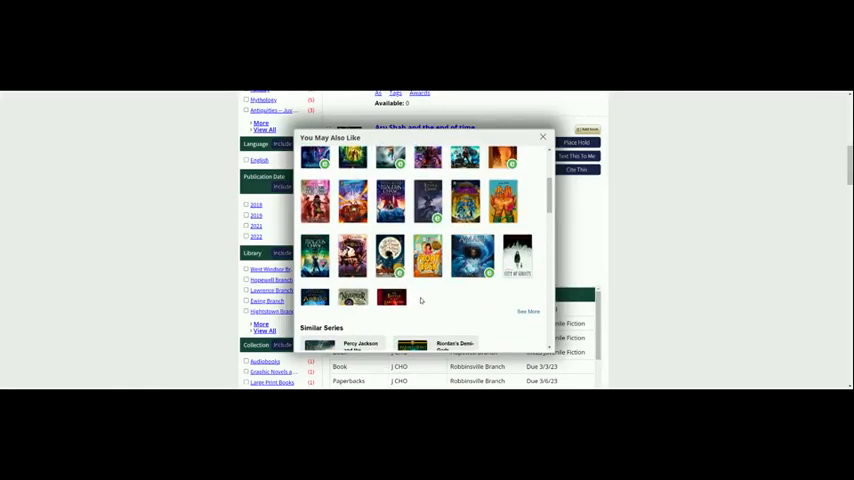
mouse_move(417, 303)
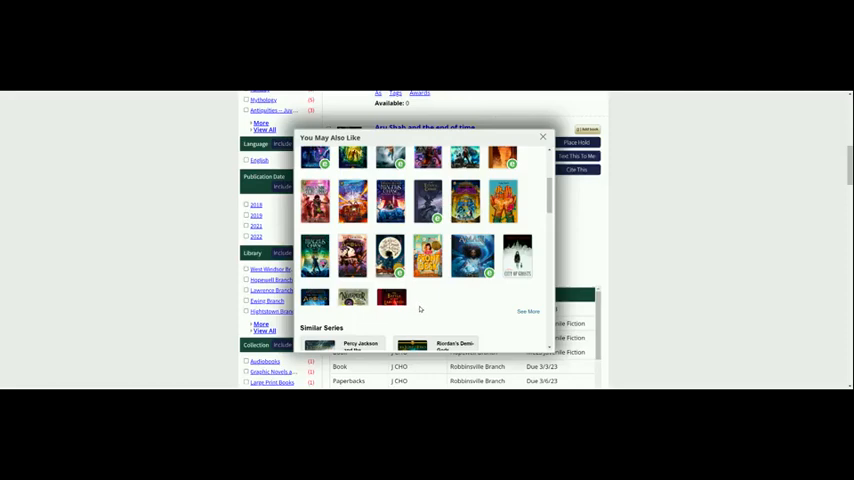
mouse_move(422, 304)
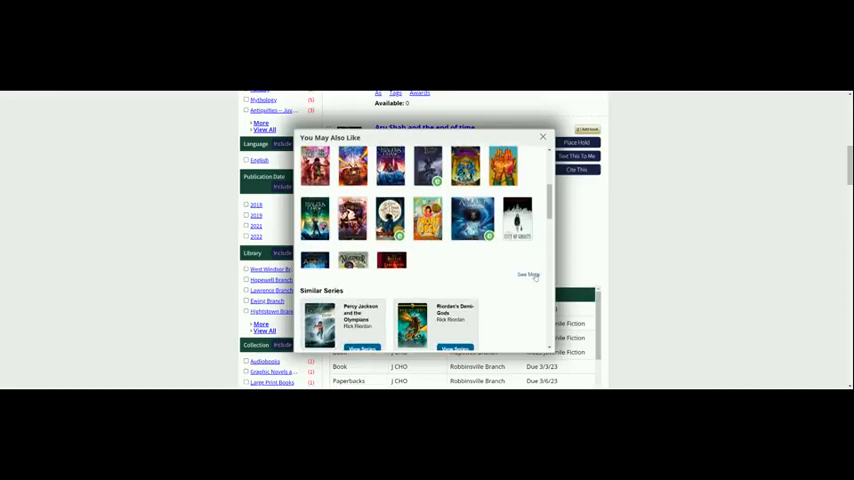
Close the expanded You May Also Like recommendations, back to the print book record.
click(528, 275)
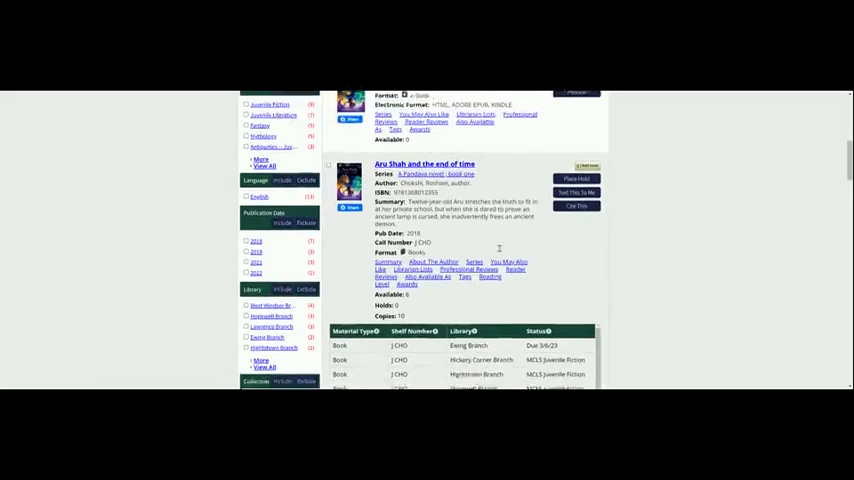
scroll(down, 3)
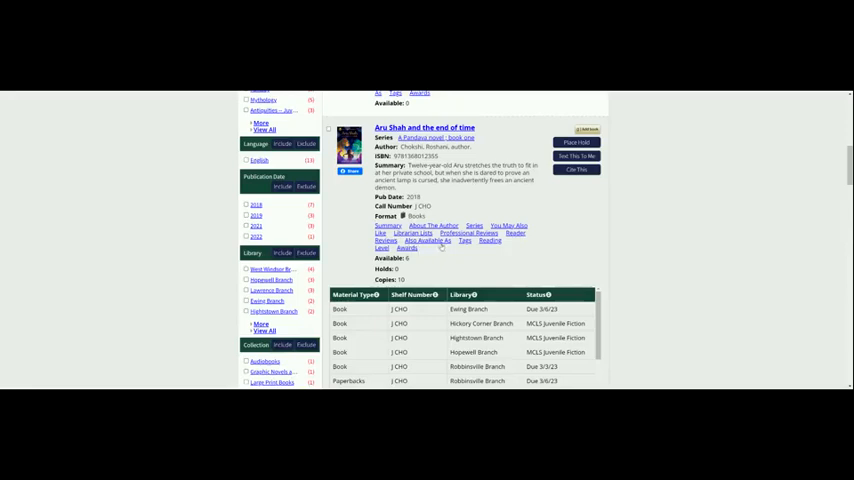
click(426, 241)
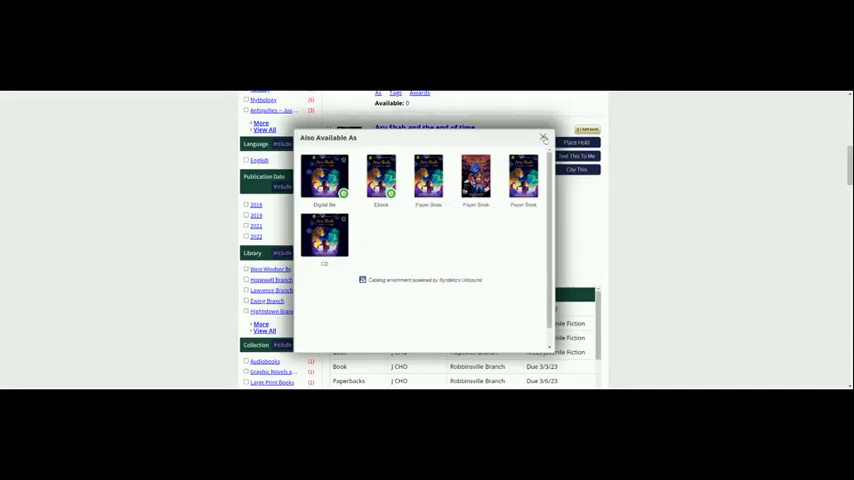
click(543, 137)
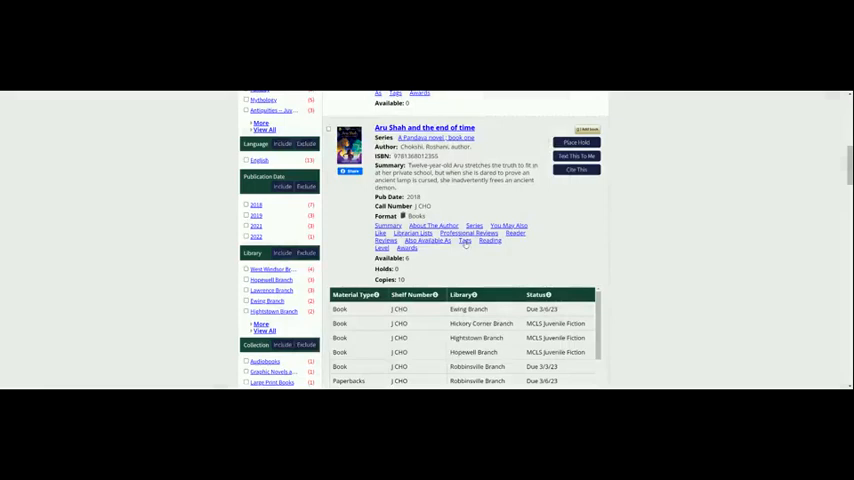
Show the book's Tags popup and filter the suggestions by the 'children's' tag.
click(464, 240)
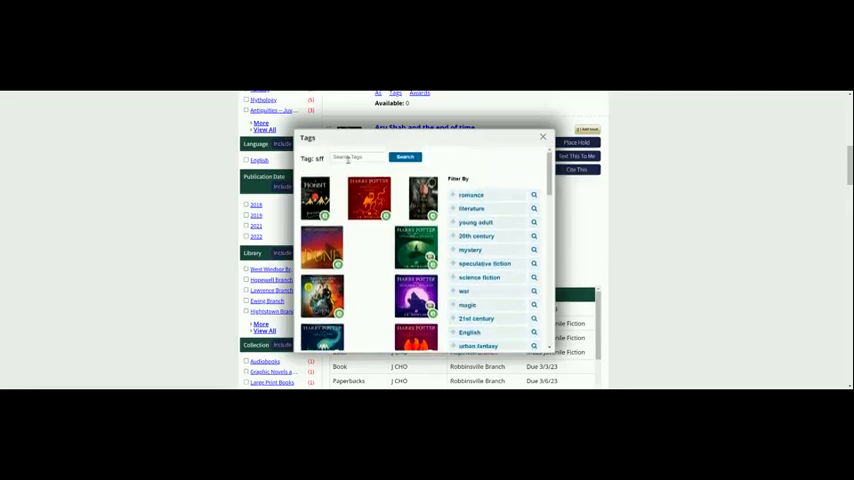
click(357, 157)
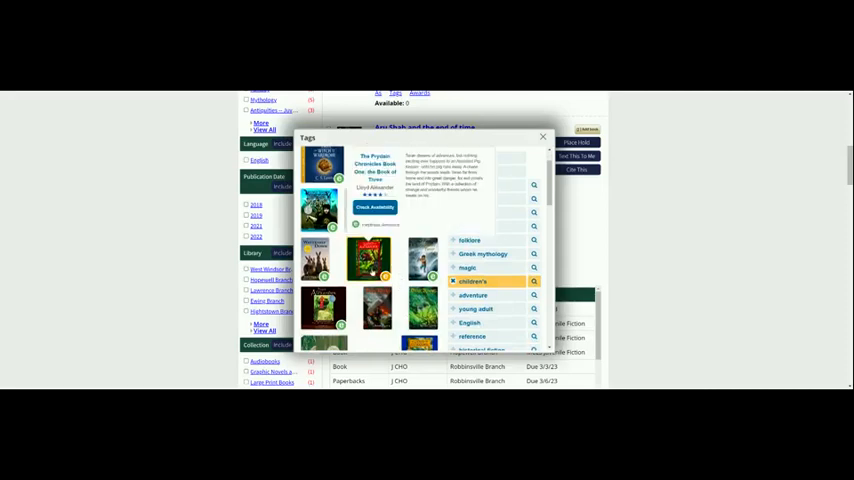
mouse_move(372, 272)
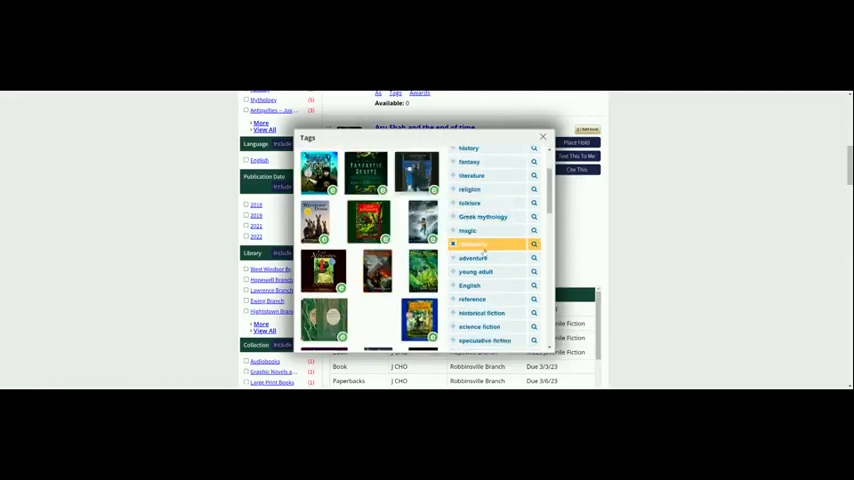
Scroll through the mythology-tagged covers filtered by 'magic' and 'young adult'.
scroll(down, 3)
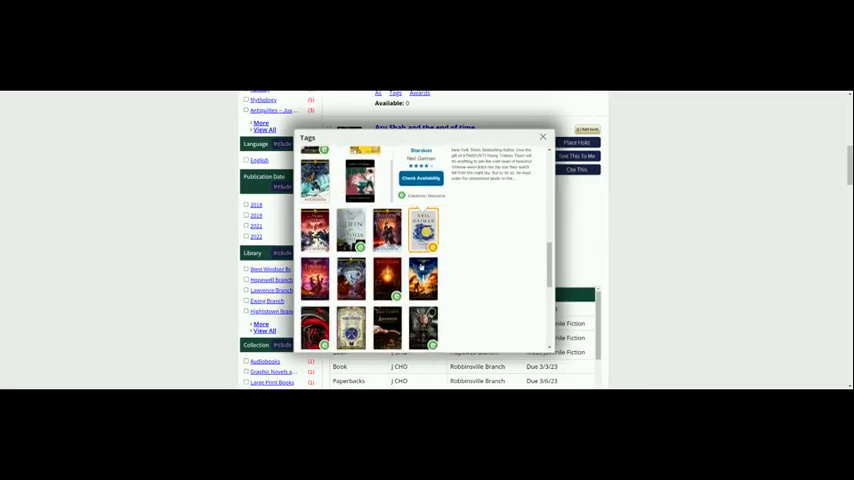
scroll(down, 3)
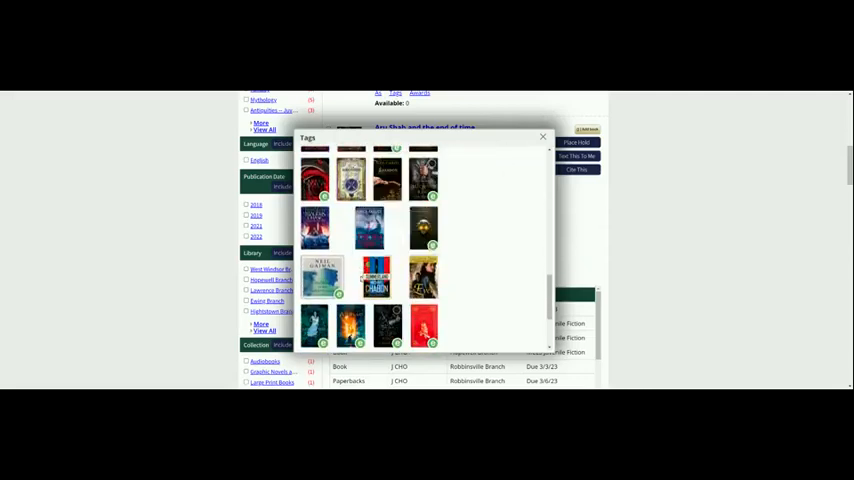
scroll(down, 3)
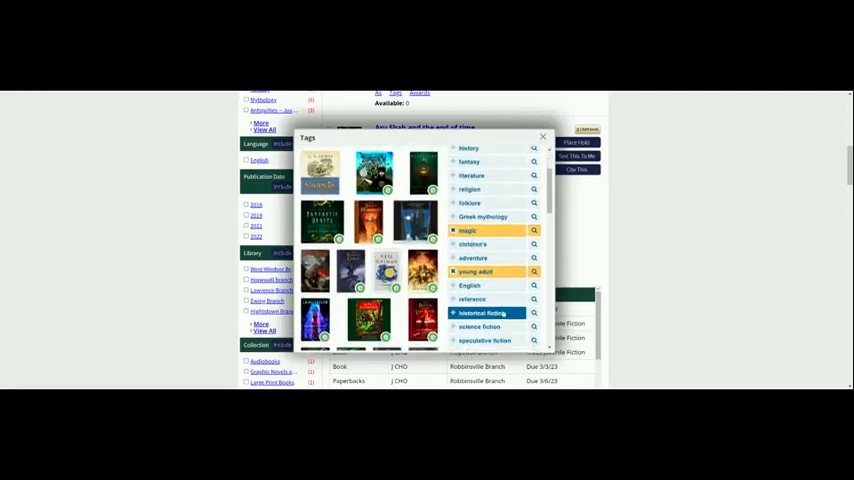
scroll(down, 3)
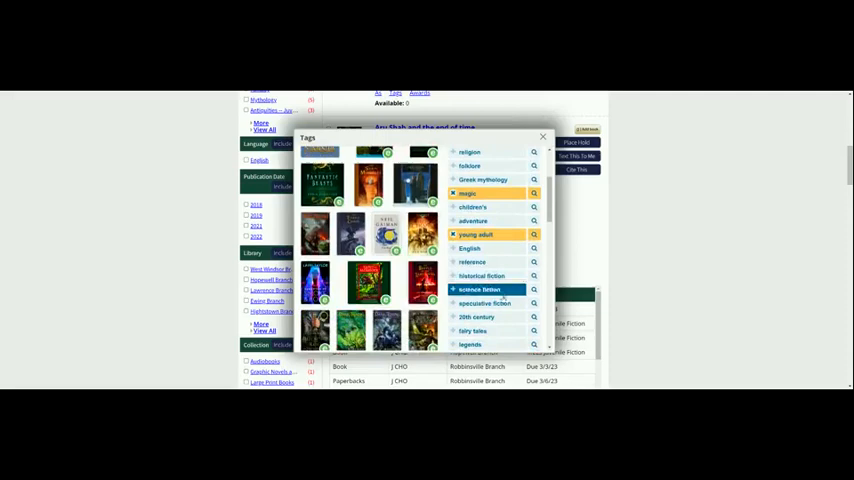
scroll(down, 3)
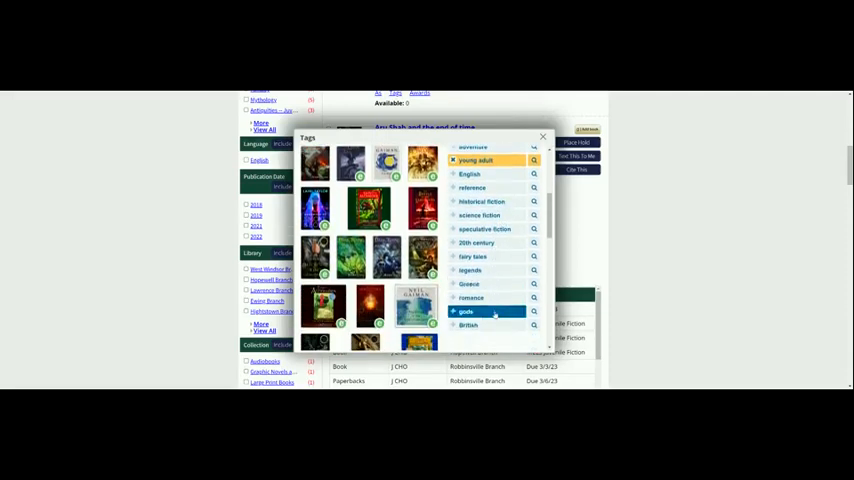
mouse_move(470, 298)
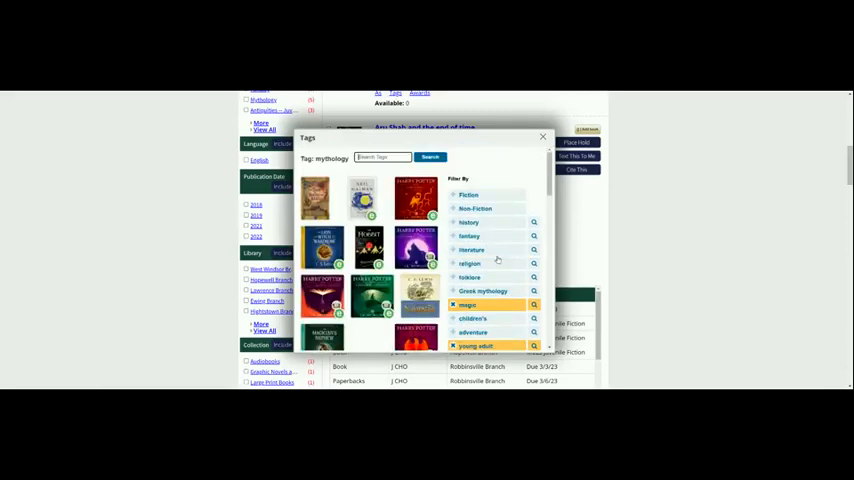
scroll(down, 3)
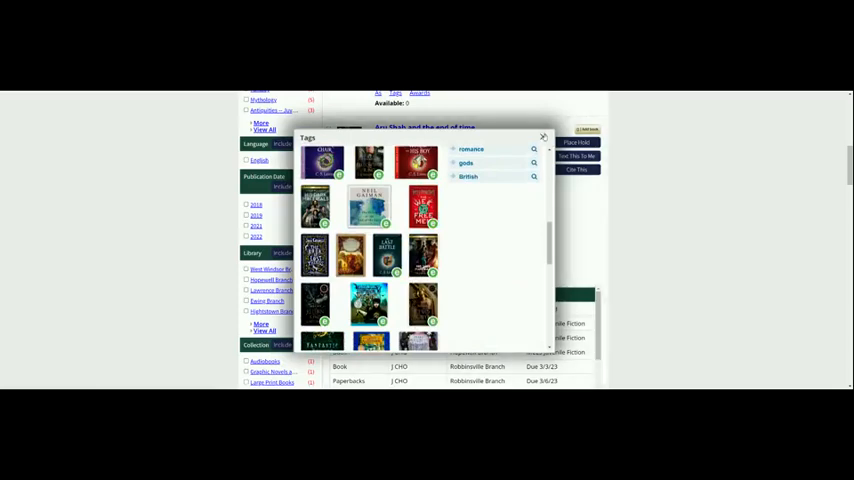
Close the Tags popup and show Reading Level: Lexile 630, range 530–680.
click(543, 137)
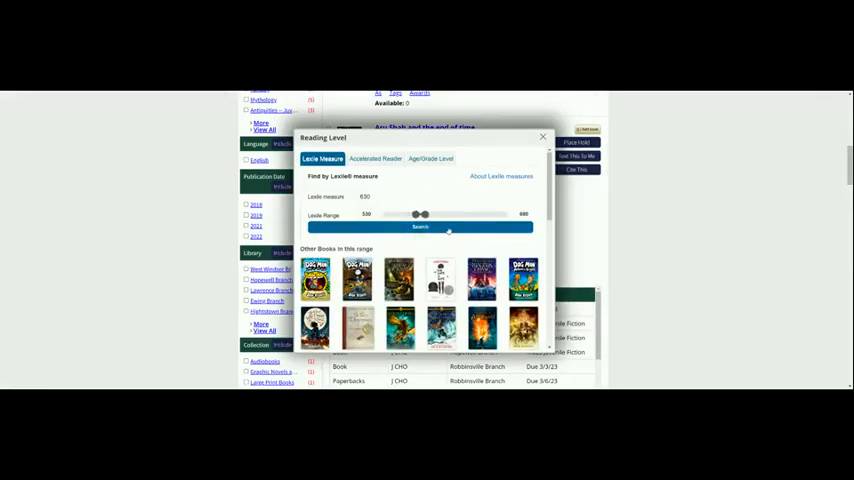
mouse_move(397, 199)
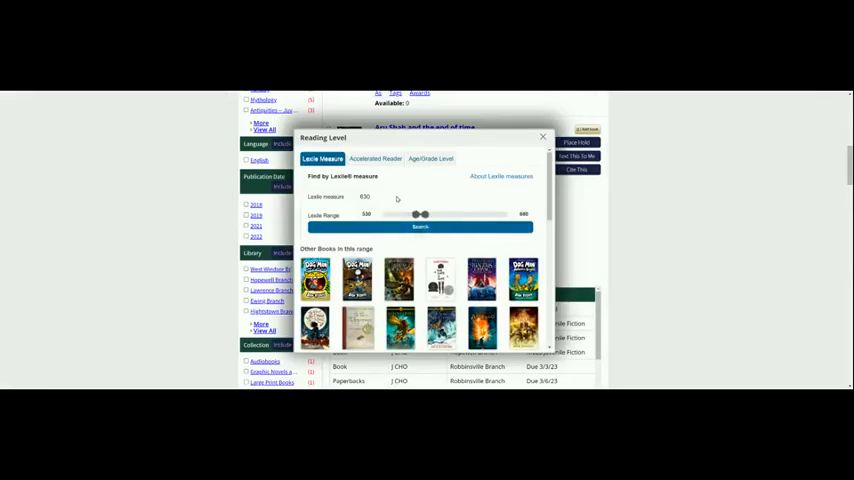
mouse_move(470, 198)
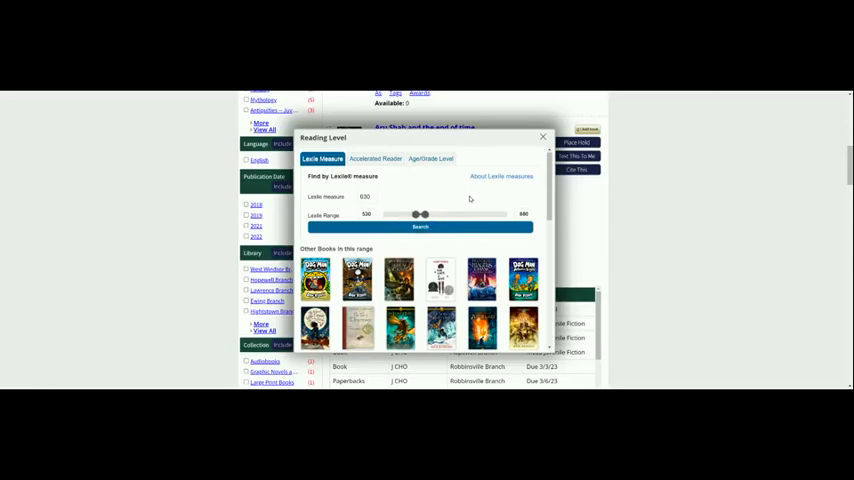
mouse_move(444, 189)
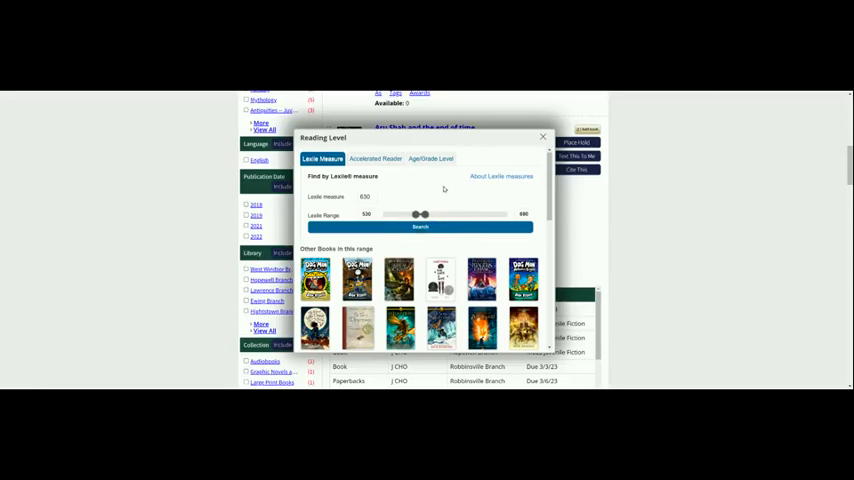
mouse_move(443, 187)
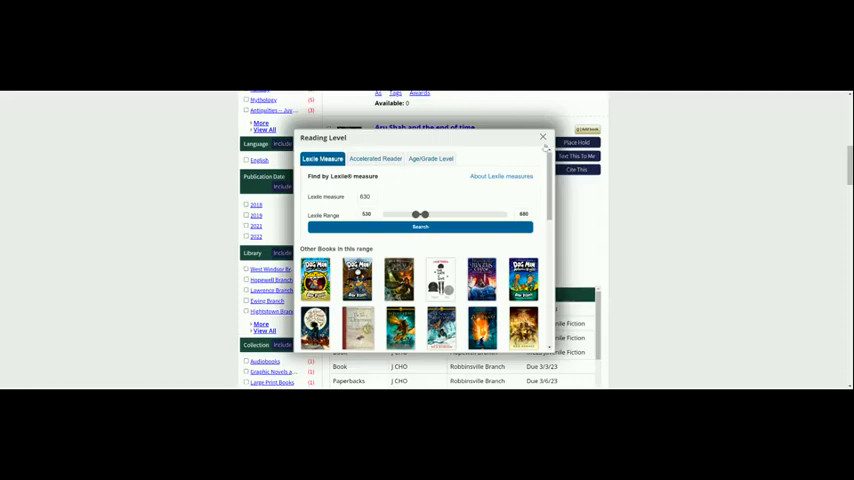
click(543, 136)
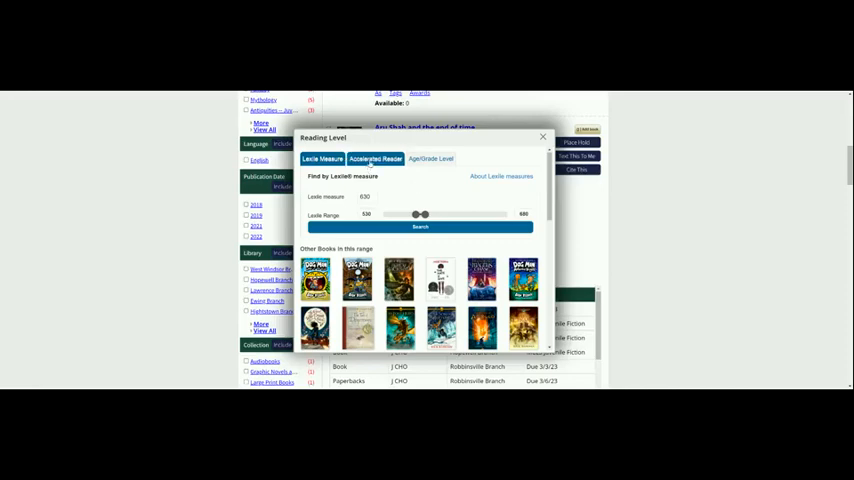
View the Accelerated Reader level and the publisher range of ages 8–12, grades 3–7.
click(376, 158)
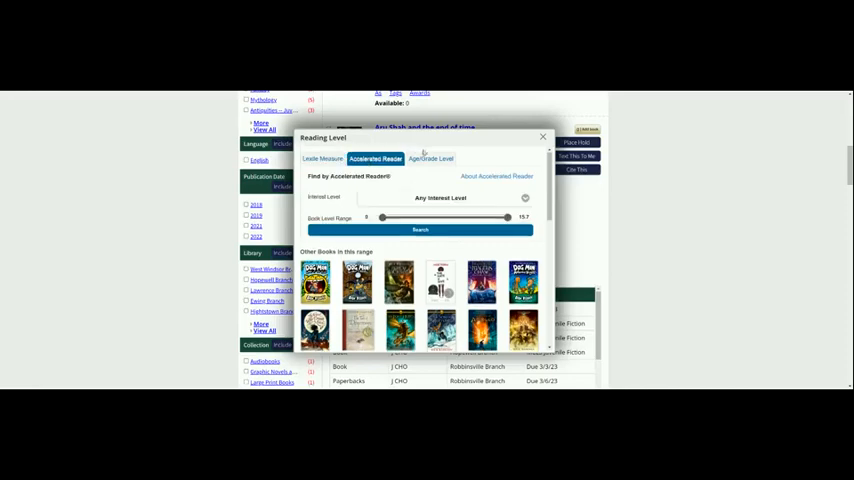
click(430, 158)
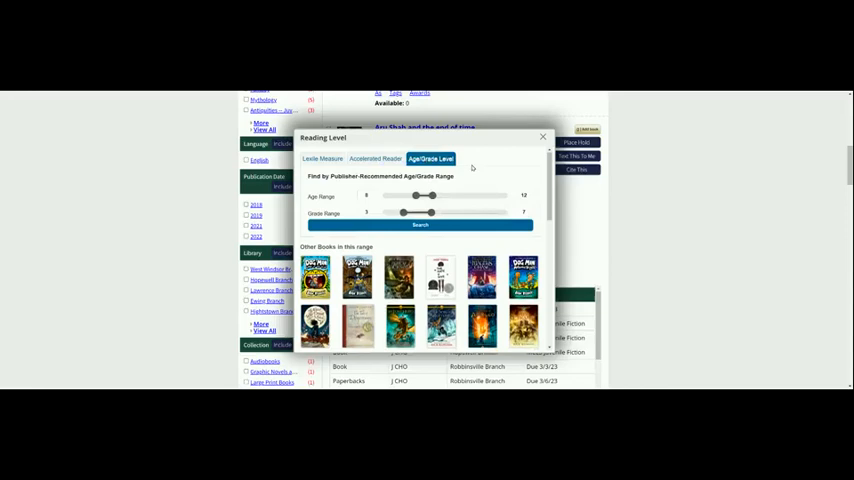
mouse_move(434, 187)
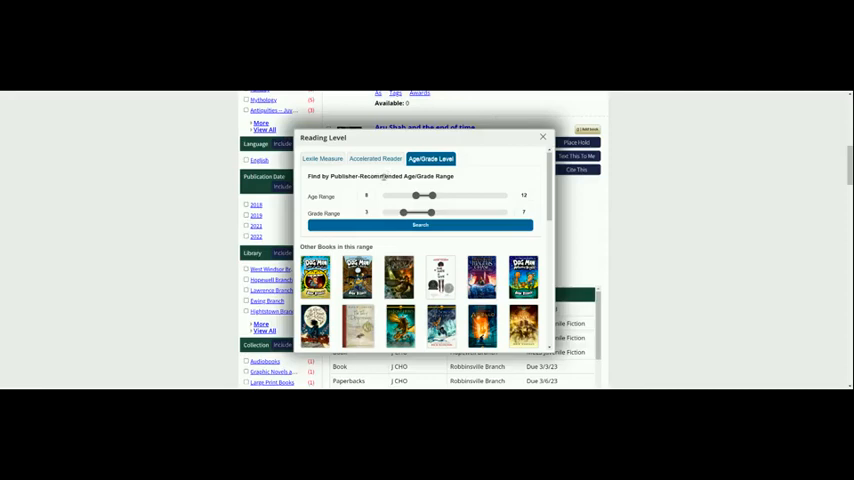
mouse_move(207, 261)
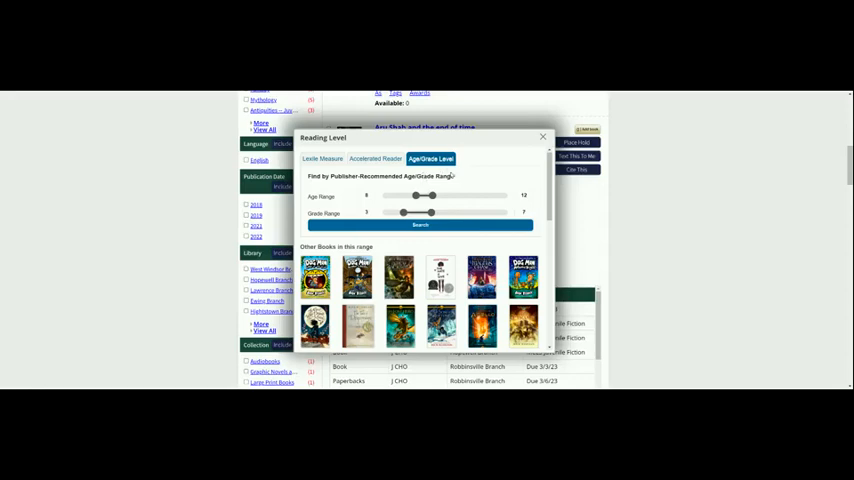
mouse_move(327, 218)
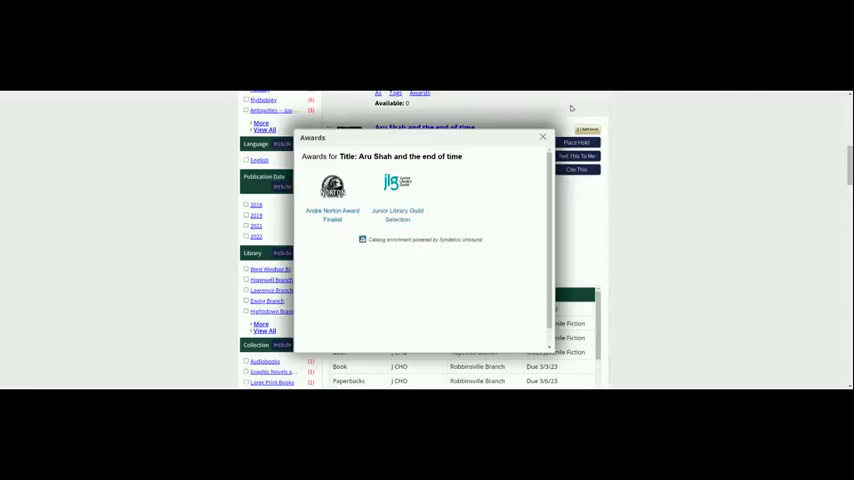
Close the Awards popup to return to the 'Aru Shah and the End of Time' record.
click(542, 136)
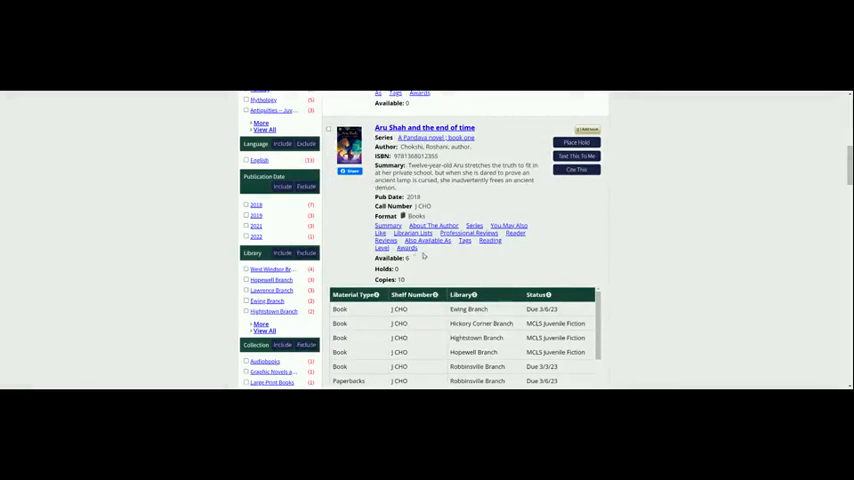
mouse_move(423, 254)
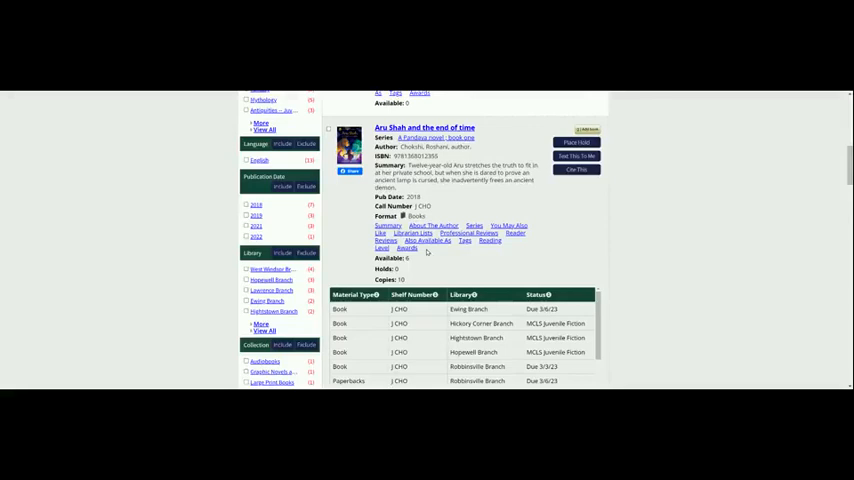
mouse_move(426, 252)
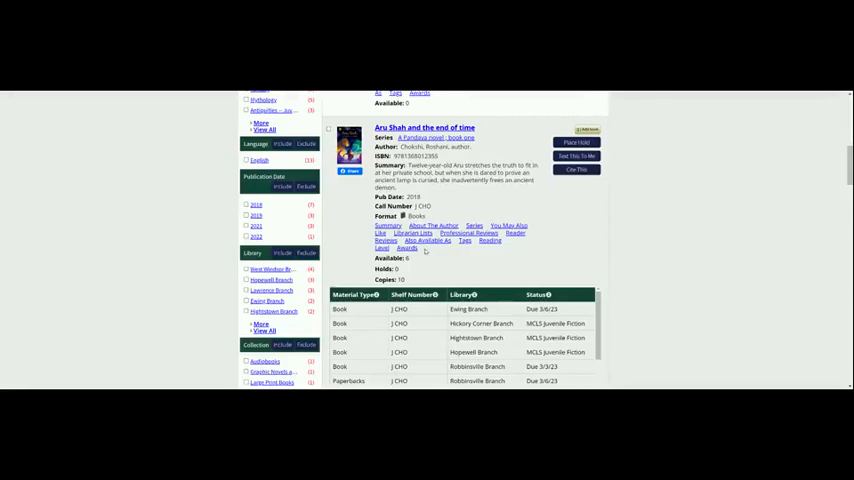